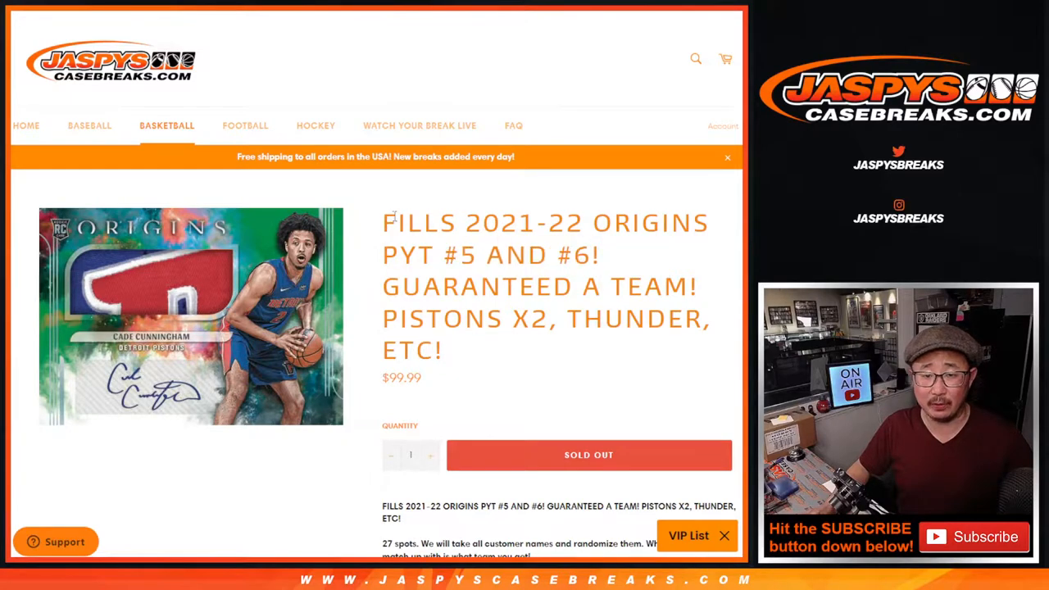
# Scroll the Origins PYT #5 and #6 listing to review its team and PYT slot table.
pyautogui.scroll(-3)
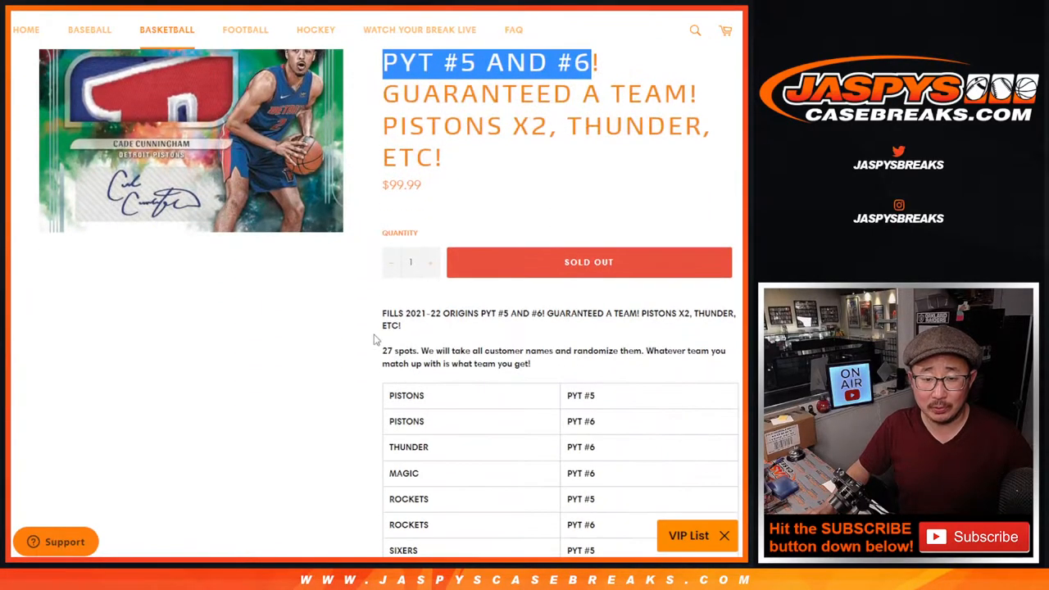
pyautogui.scroll(-3)
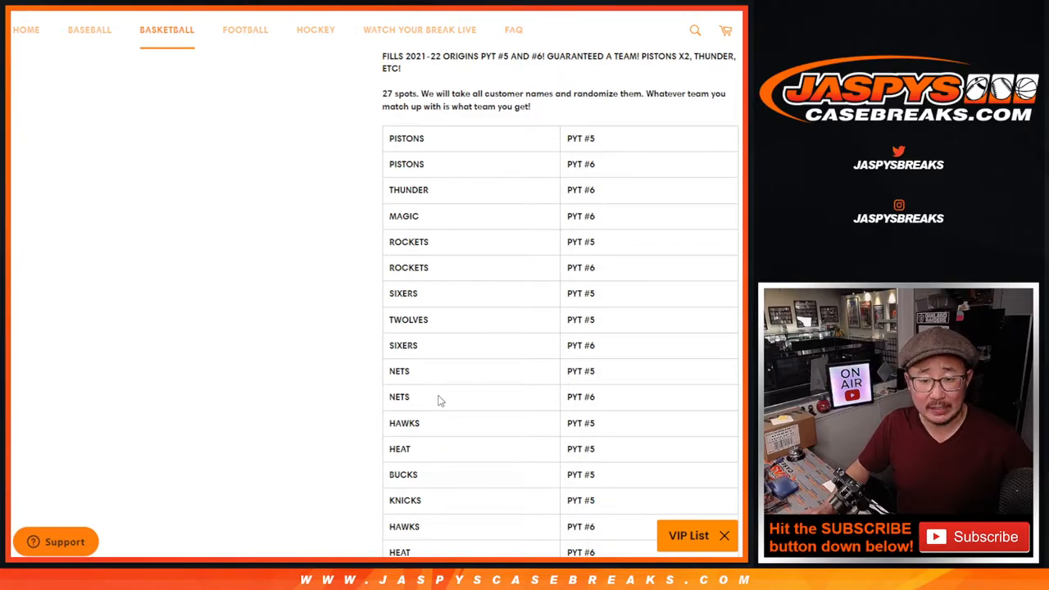
pyautogui.scroll(-3)
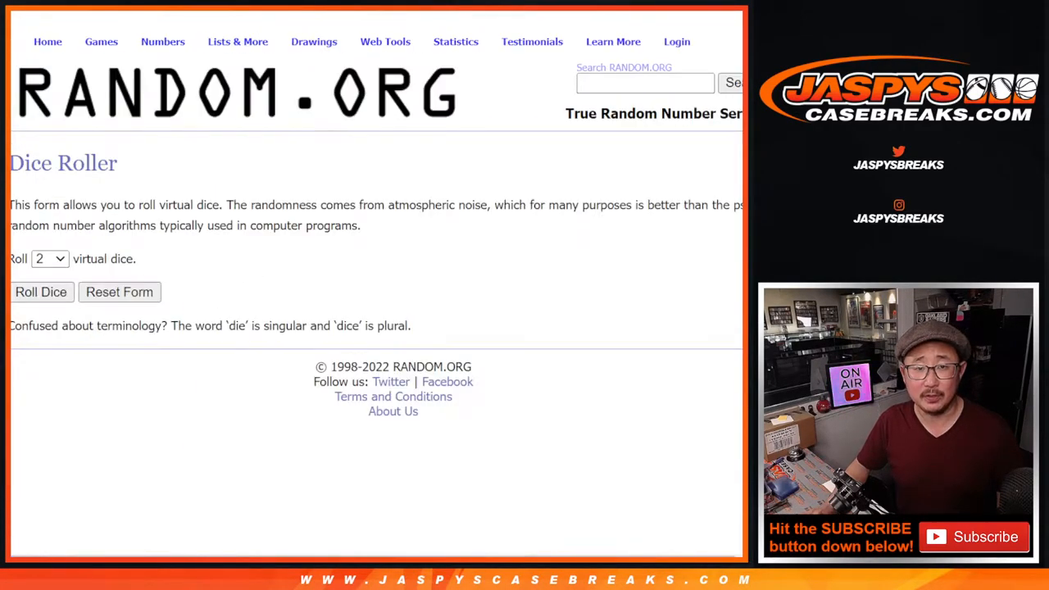
# Bring up RANDOM.ORG's List Randomizer holding the customer names one per line.
pyautogui.click(40, 292)
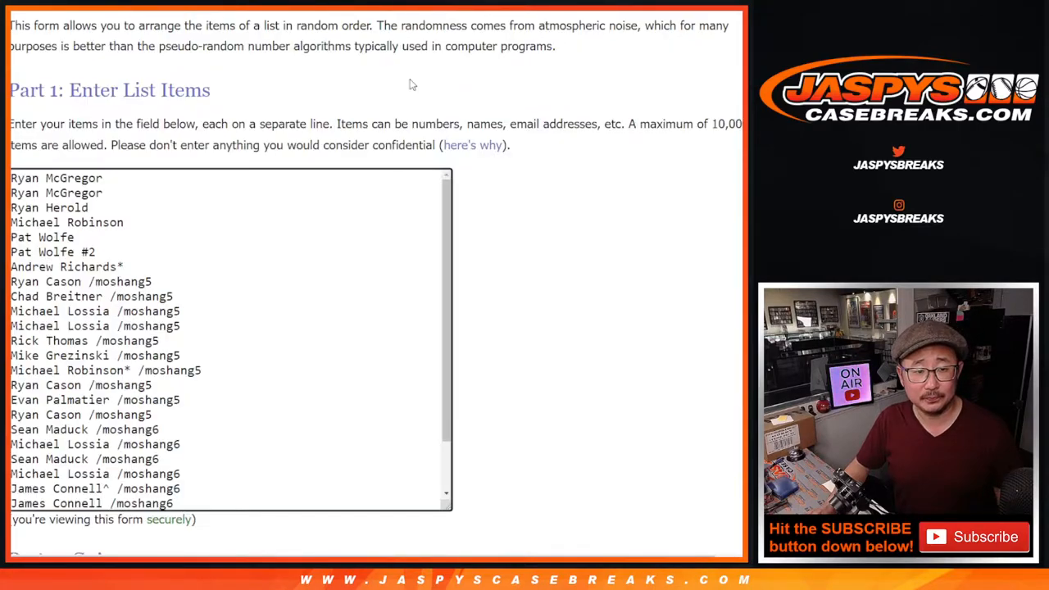
# Randomize the 27 customer names repeatedly until the fifth, final numbered order shows.
pyautogui.click(226, 532)
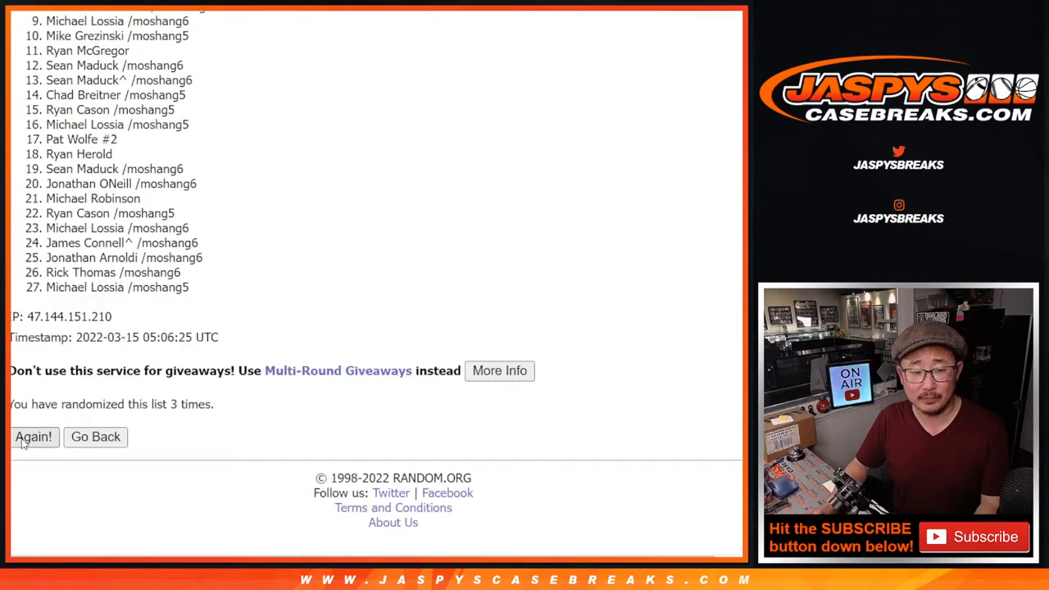
pyautogui.click(33, 436)
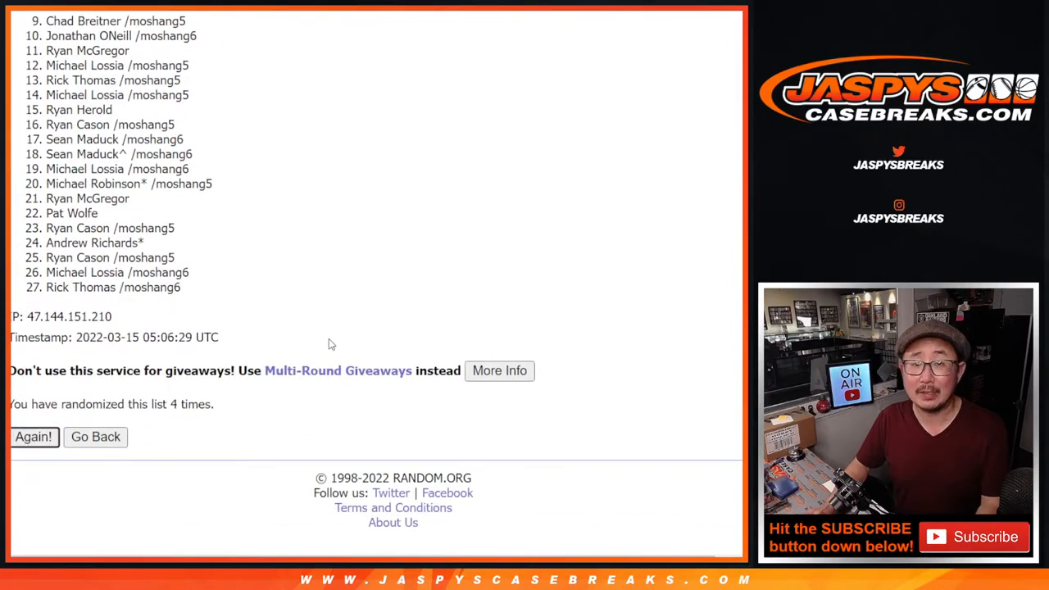
pyautogui.click(34, 436)
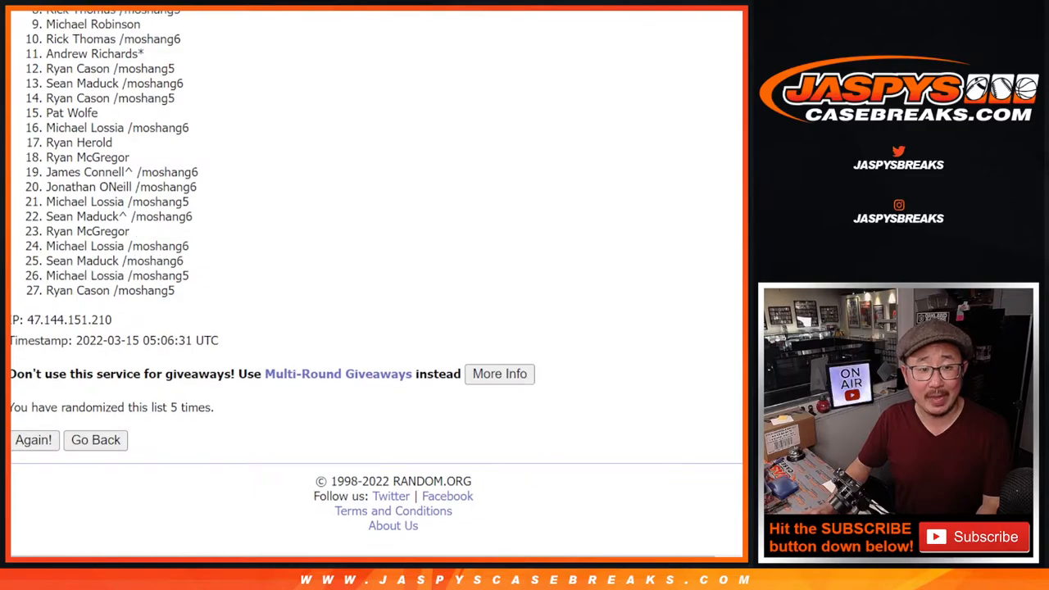
pyautogui.scroll(3)
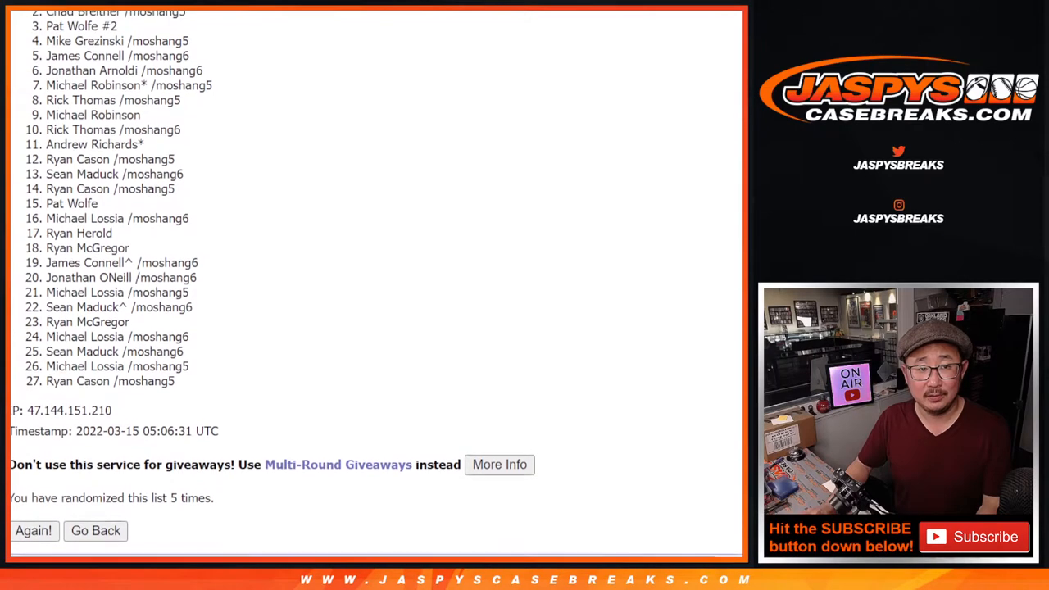
pyautogui.scroll(3)
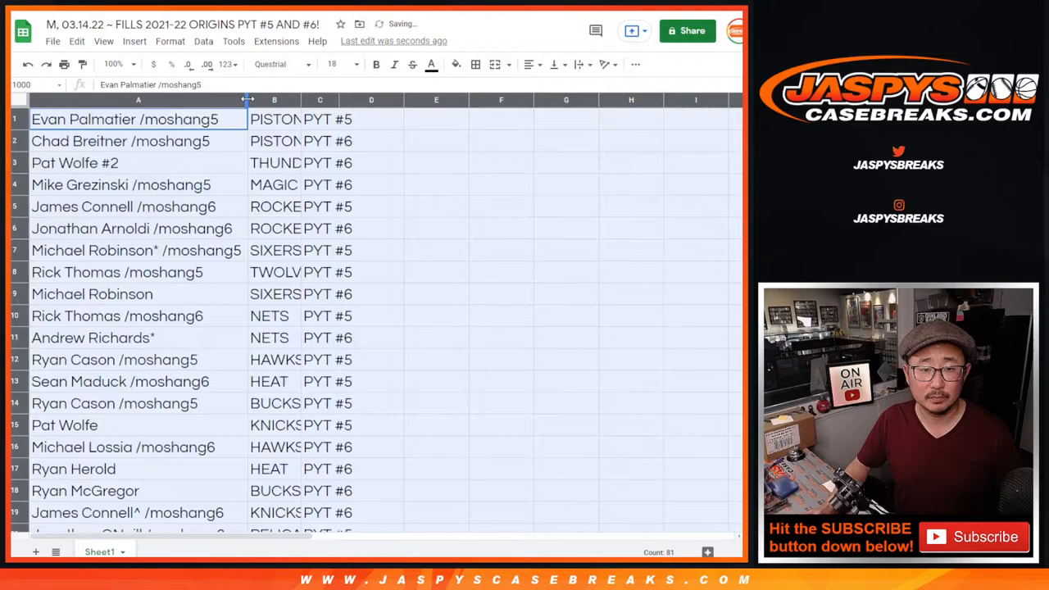
# Widen the team column and highlight each customer's team and PYT pairing row by row.
pyautogui.moveTo(248, 99); pyautogui.dragTo(307, 99)
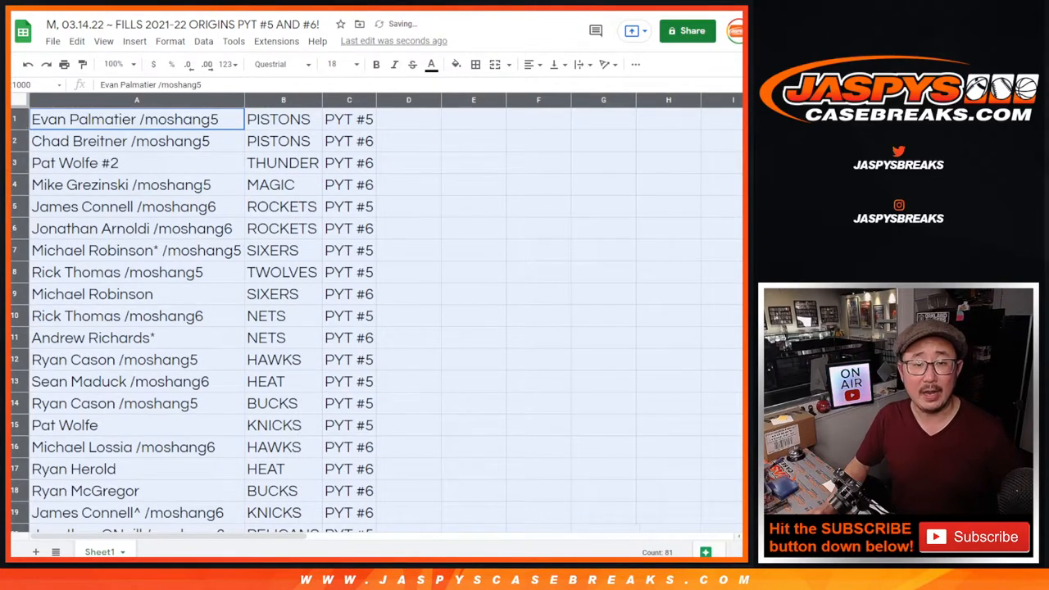
pyautogui.click(123, 141)
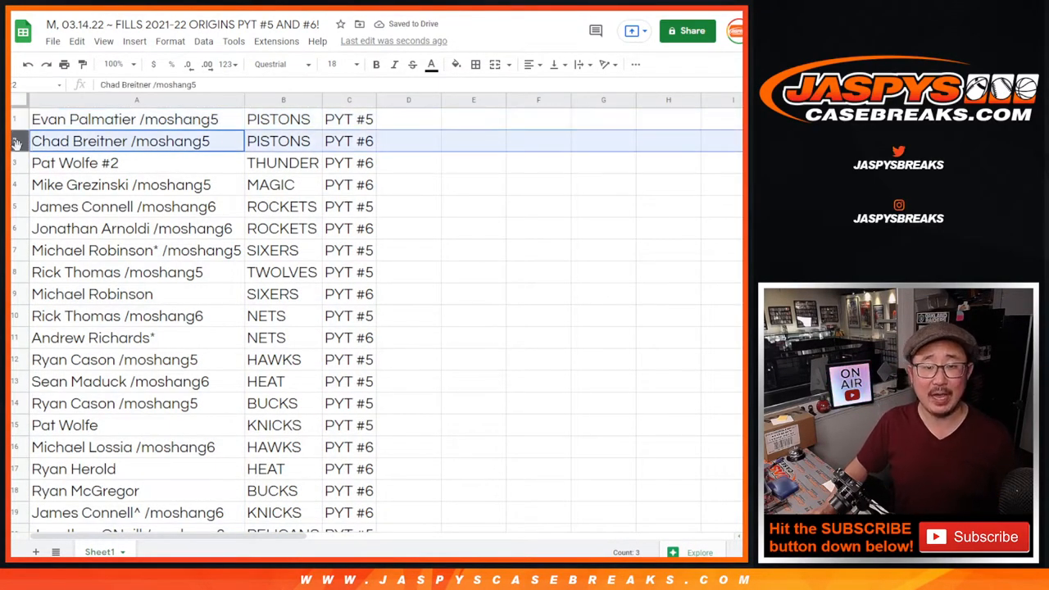
pyautogui.click(123, 162)
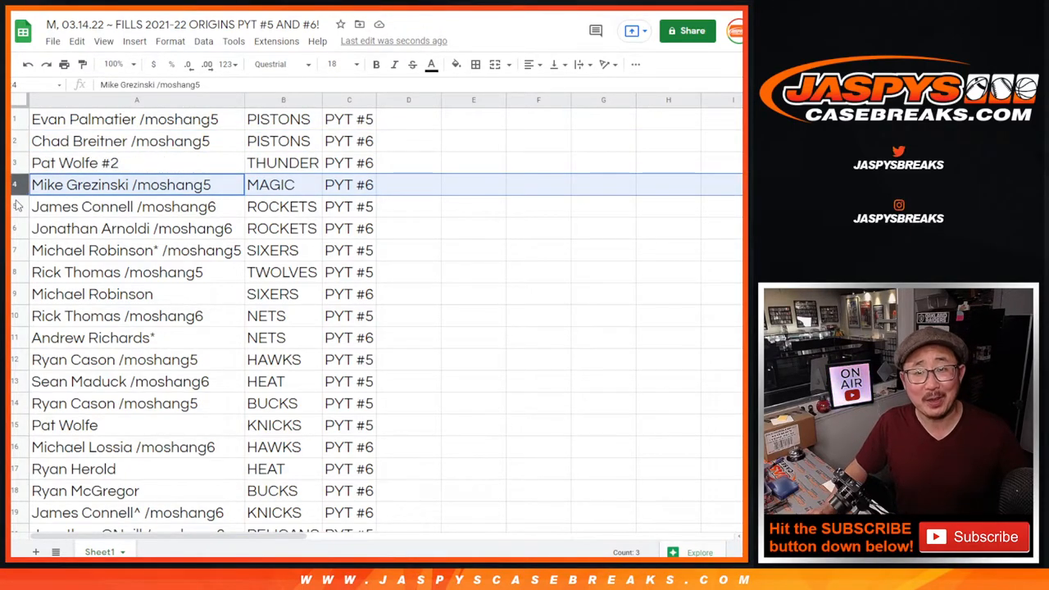
pyautogui.click(123, 206)
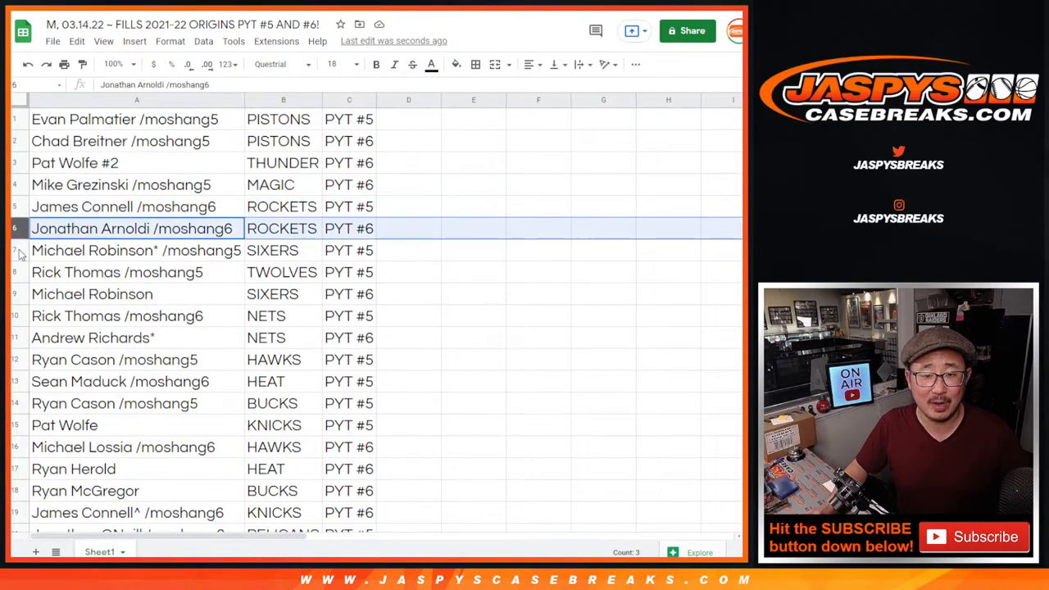
pyautogui.click(136, 250)
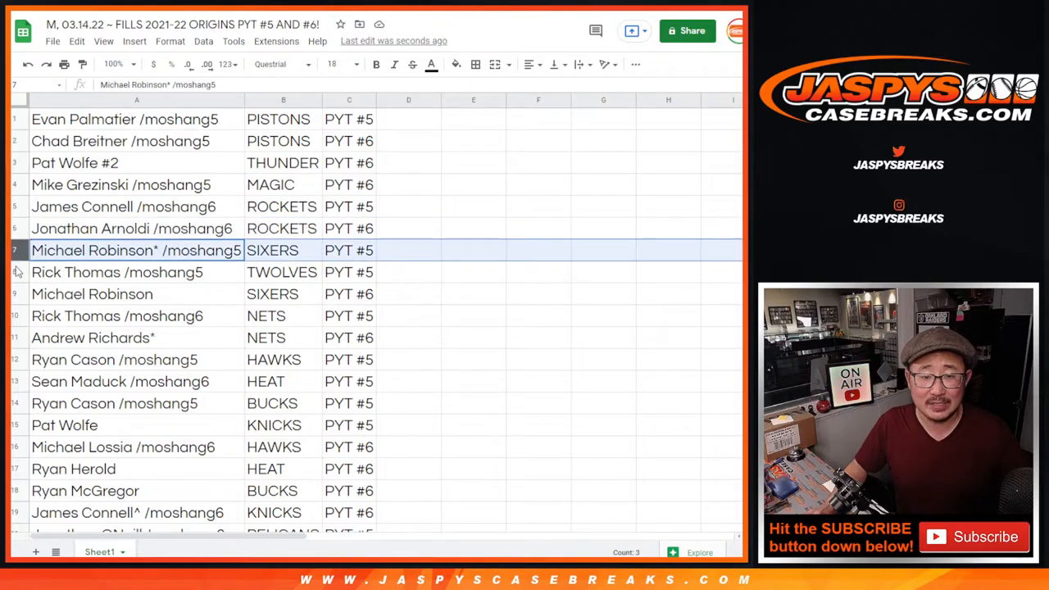
pyautogui.click(116, 271)
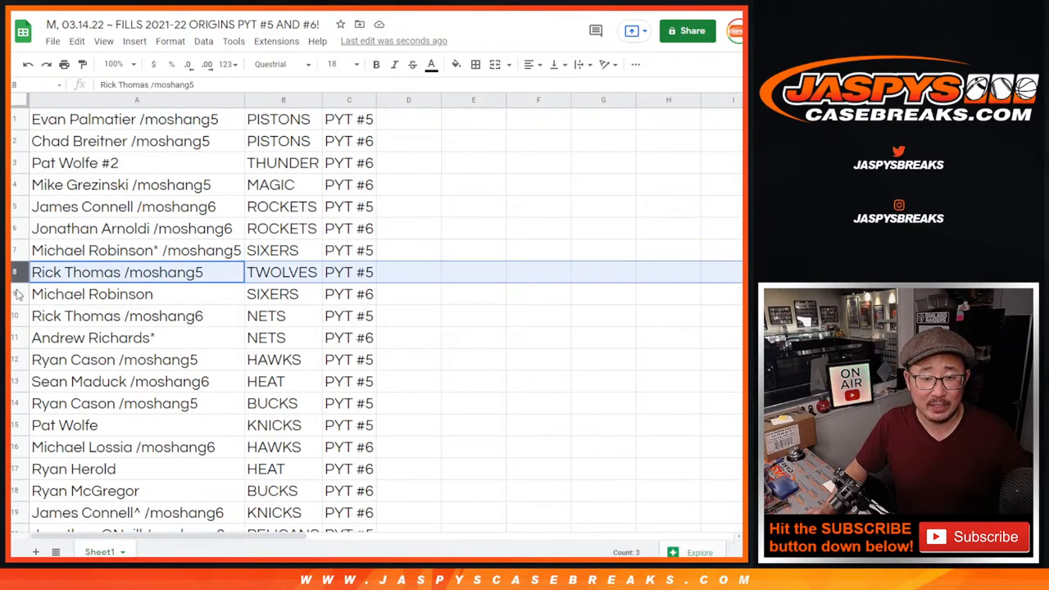
pyautogui.click(91, 293)
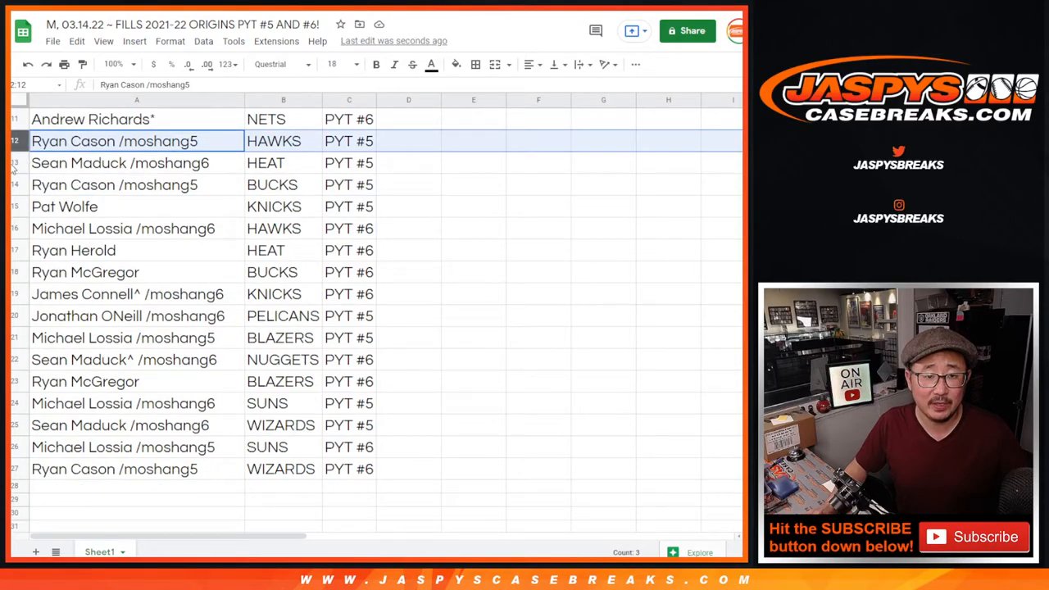
pyautogui.click(115, 184)
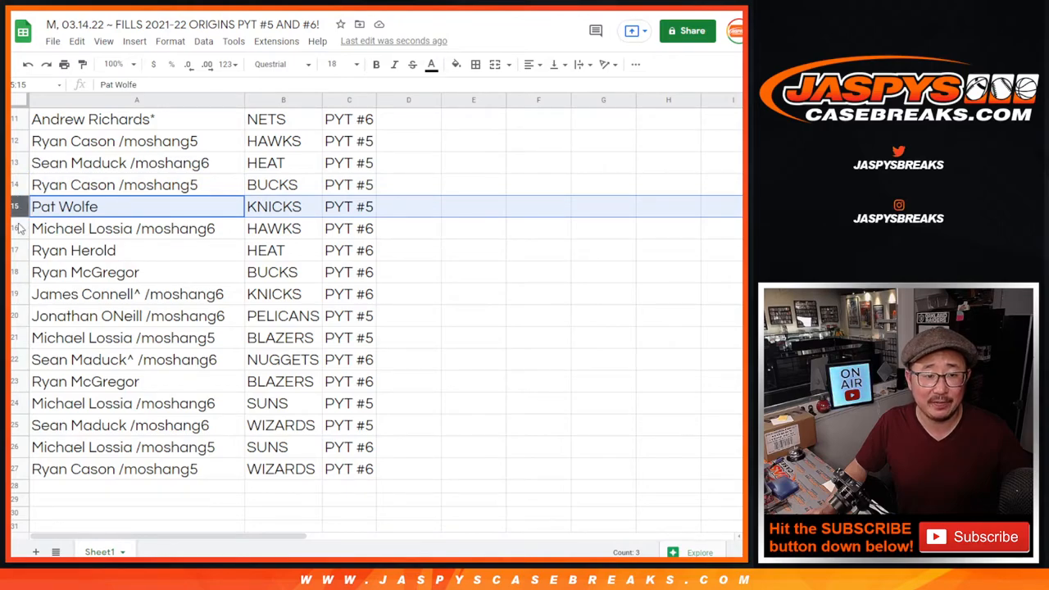
pyautogui.click(123, 229)
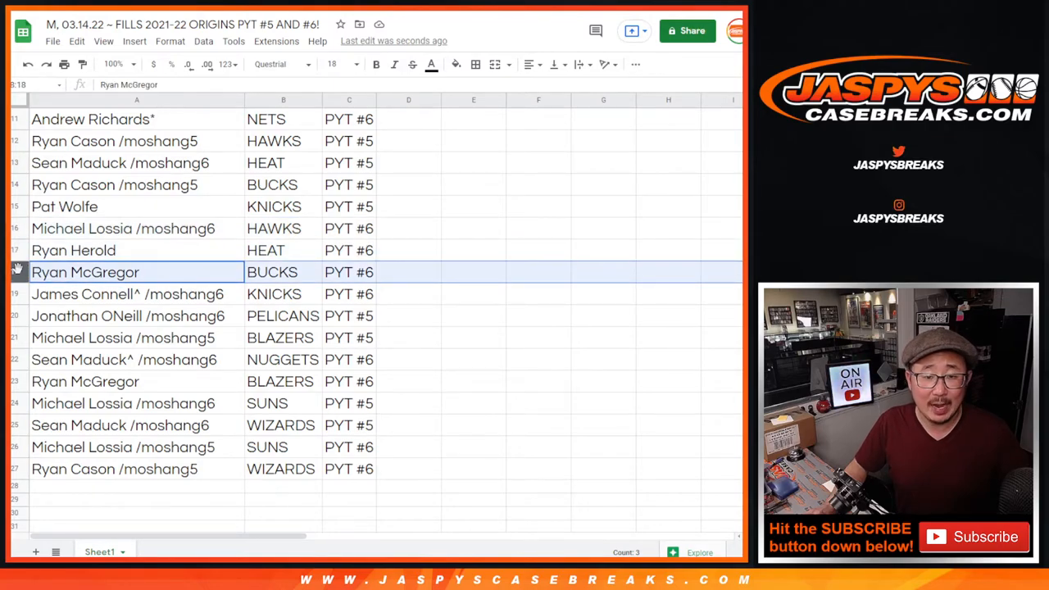
pyautogui.click(127, 293)
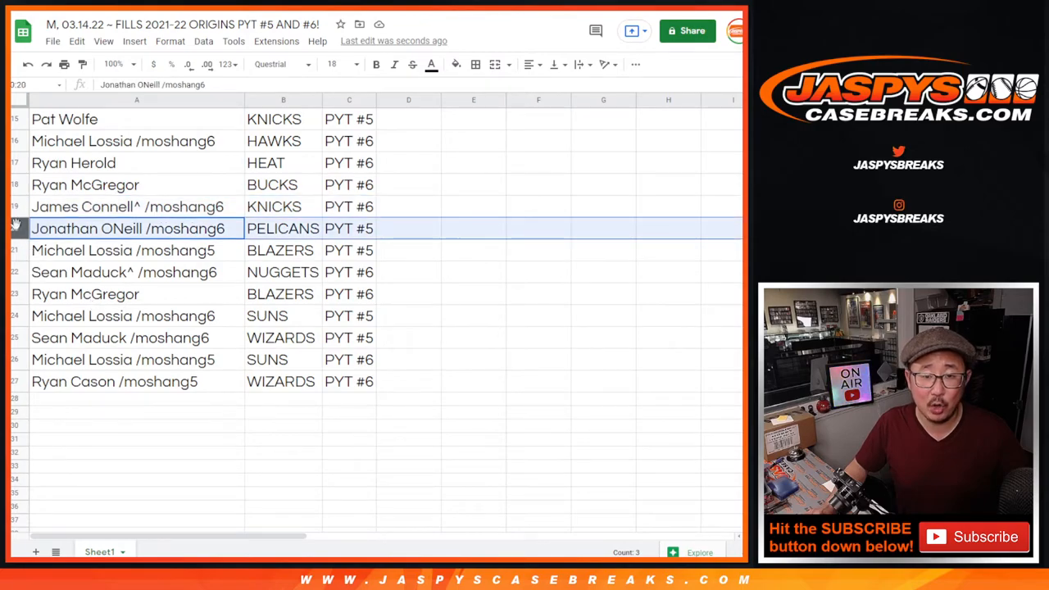
pyautogui.click(136, 250)
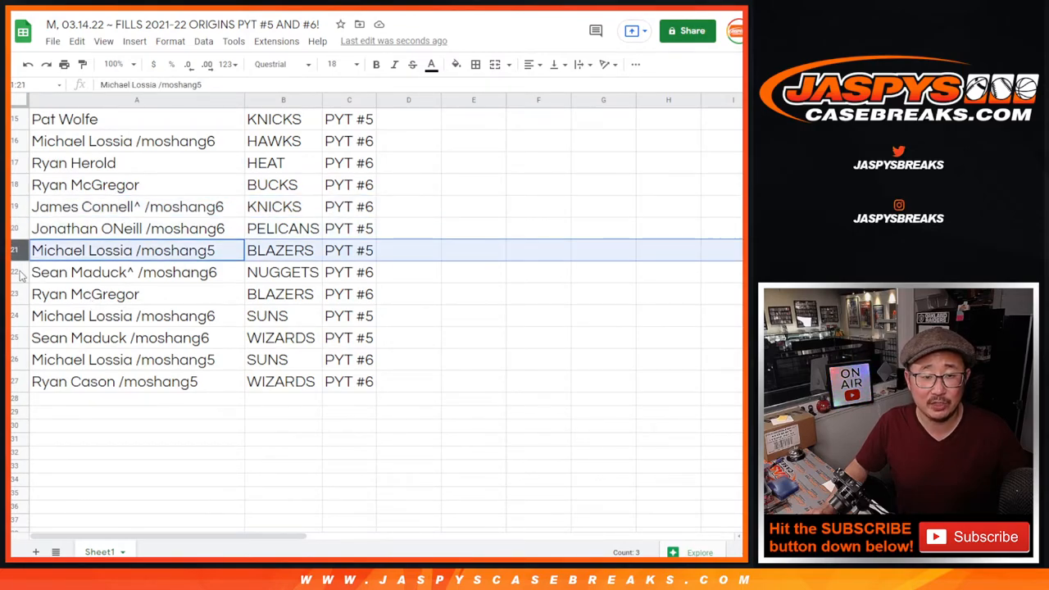
pyautogui.click(122, 272)
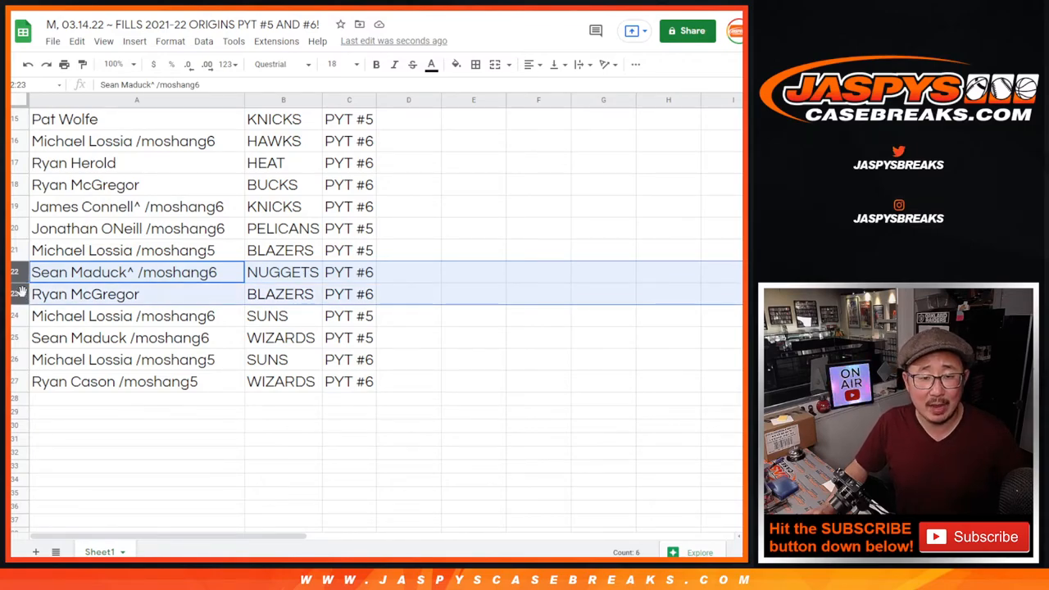
pyautogui.click(136, 316)
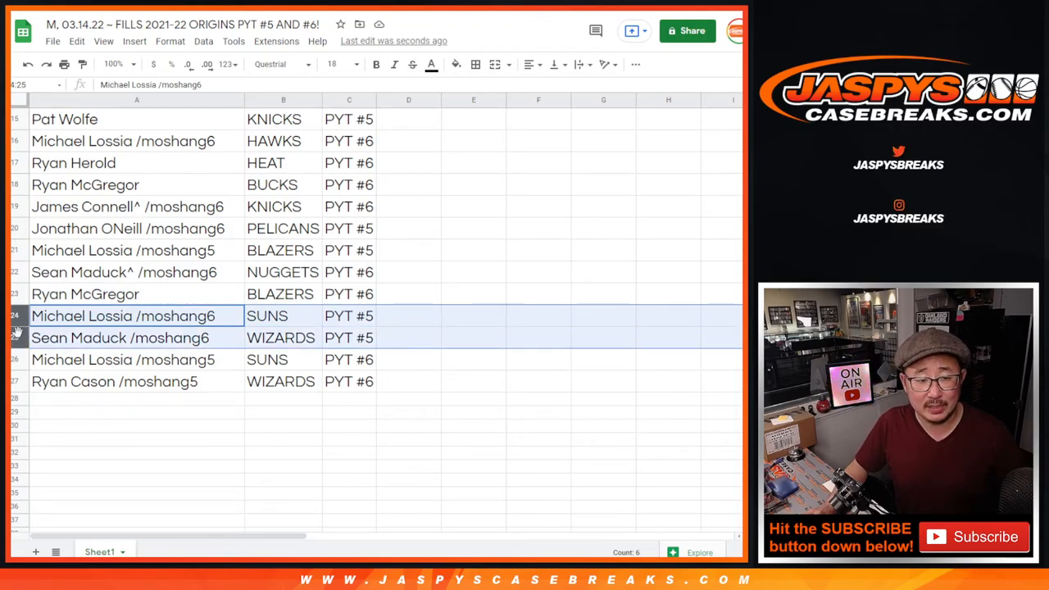
pyautogui.click(136, 358)
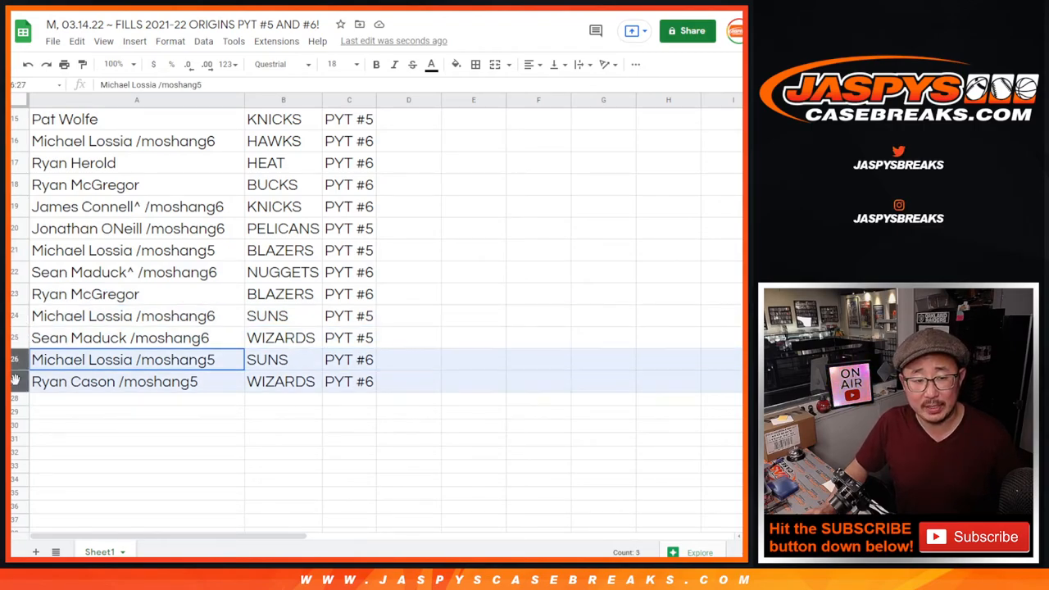